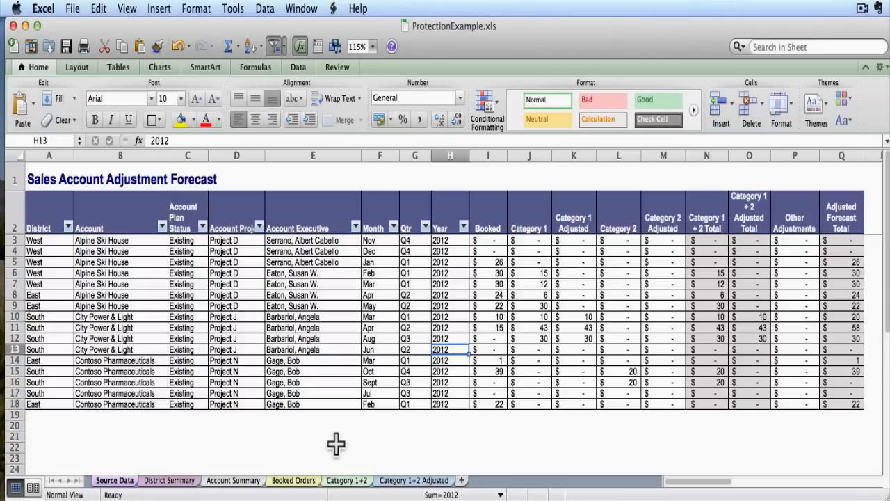
- Inspect the Category 1 + 2 Total and Adjusted Forecast Total formulas and row 5 Category 2 values
click(706, 305)
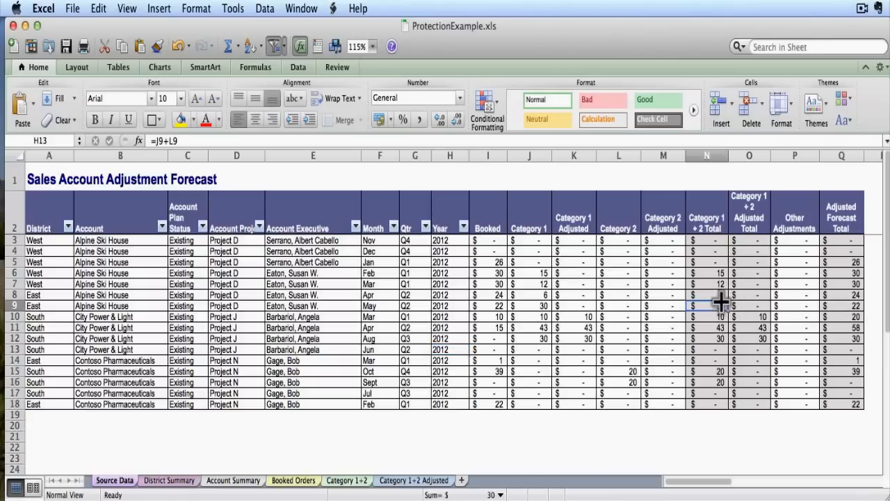
click(707, 306)
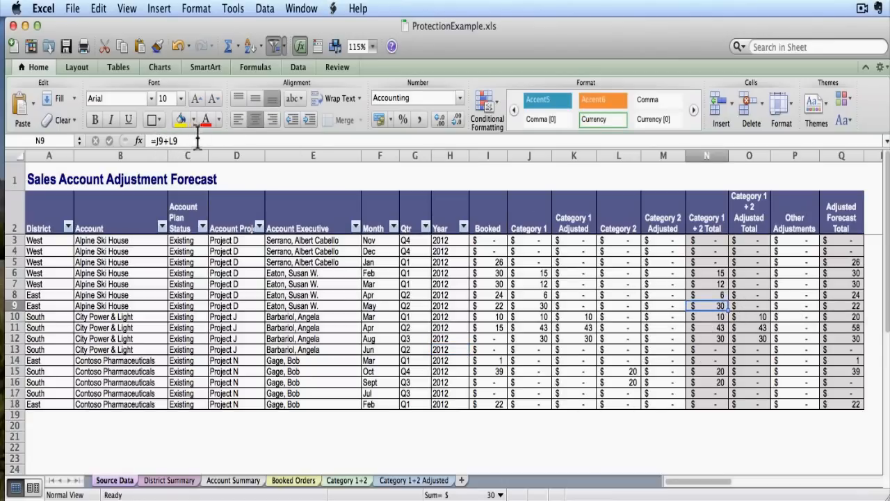
click(841, 283)
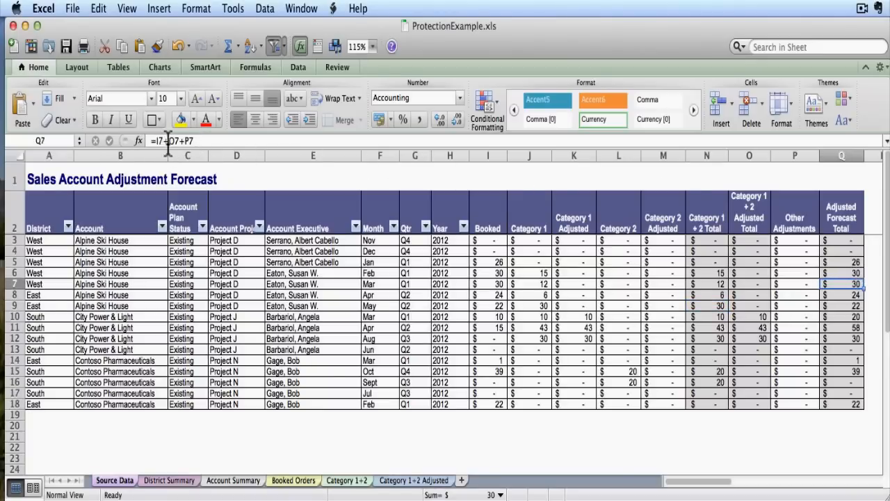
mouse_move(763, 204)
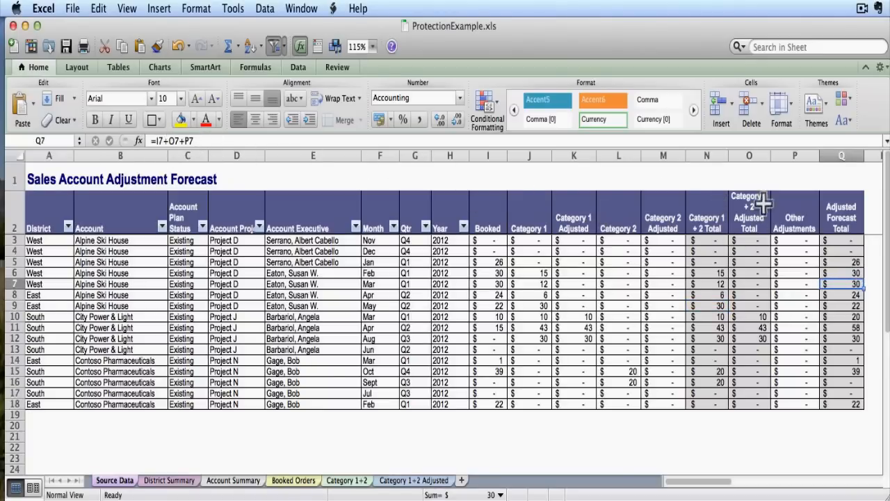
click(750, 283)
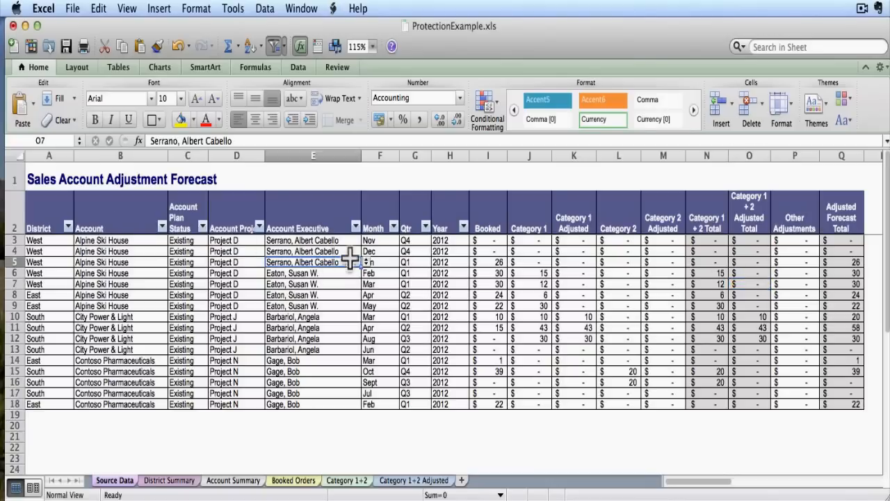
click(529, 262)
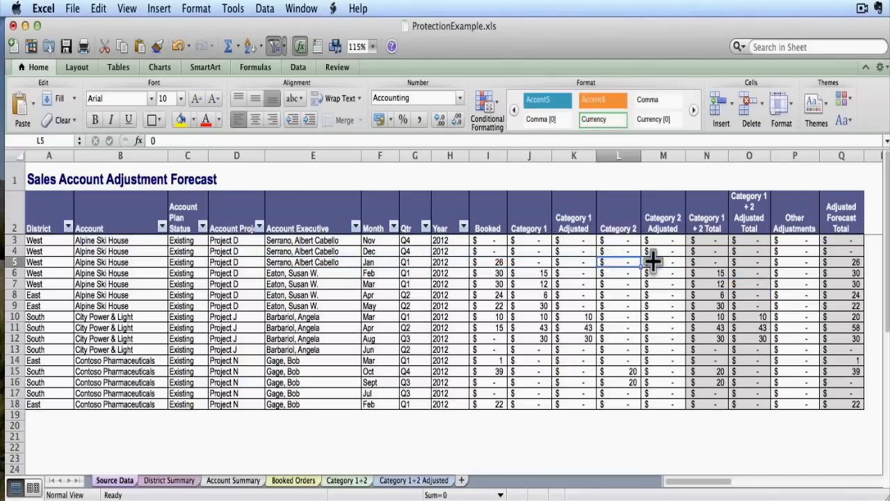
click(663, 261)
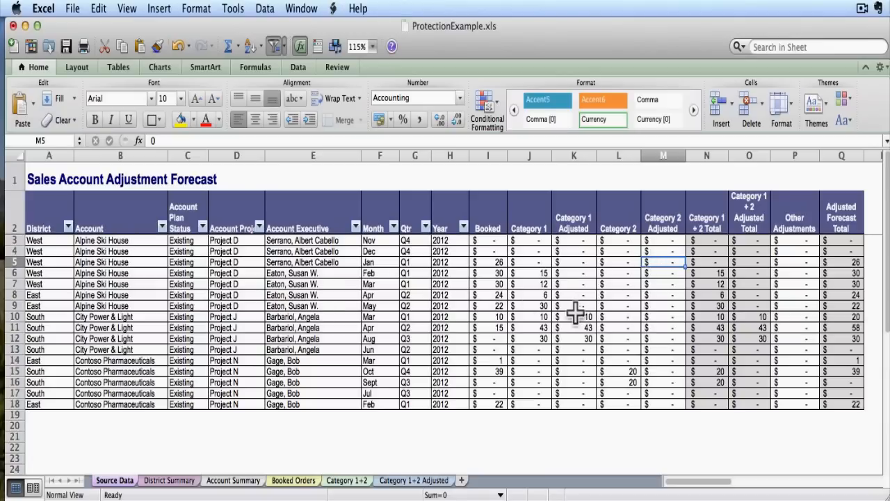
mouse_move(508, 262)
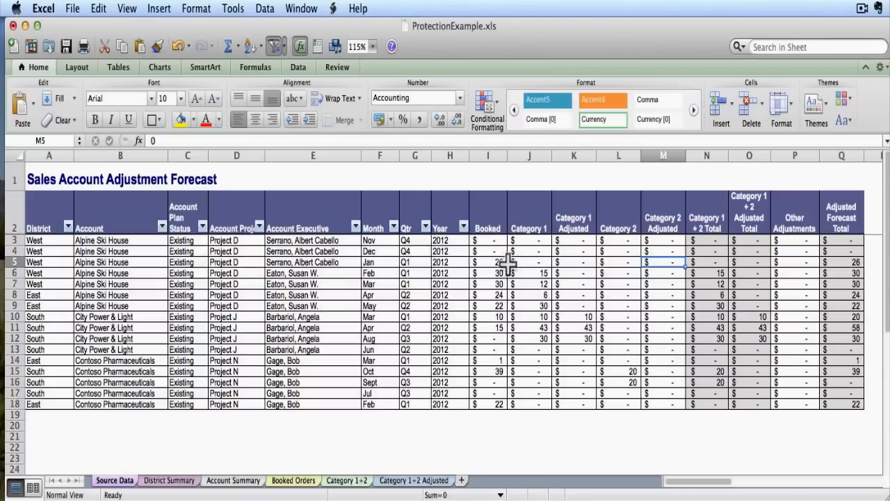
- Select the Booked through Category 2 Adjusted values and add Other Adjustments, rows 3–18
click(488, 240)
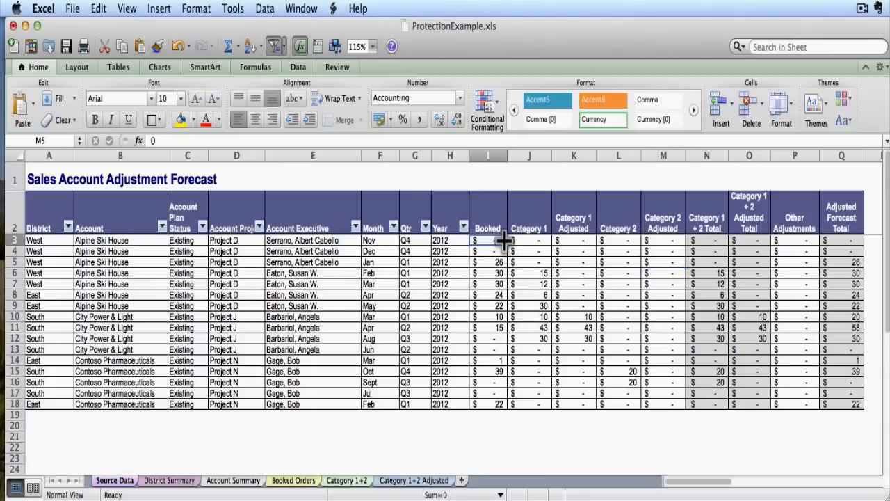
drag(488, 240, 663, 402)
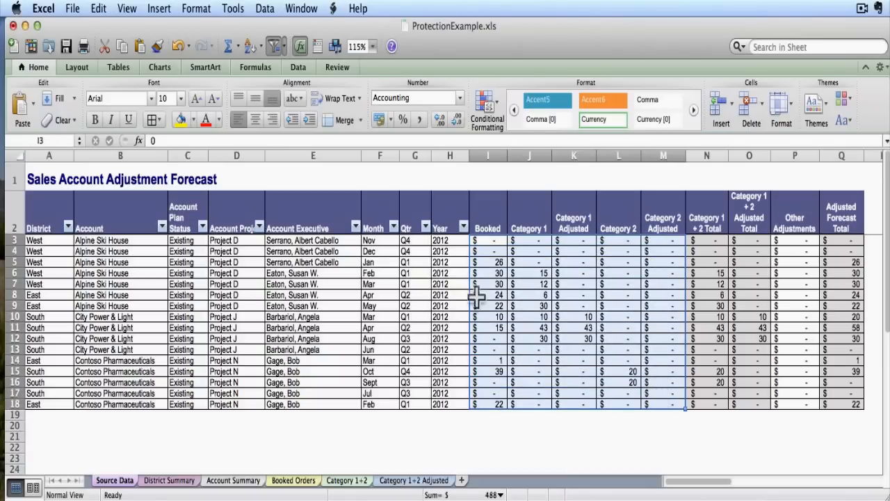
drag(48, 240, 121, 251)
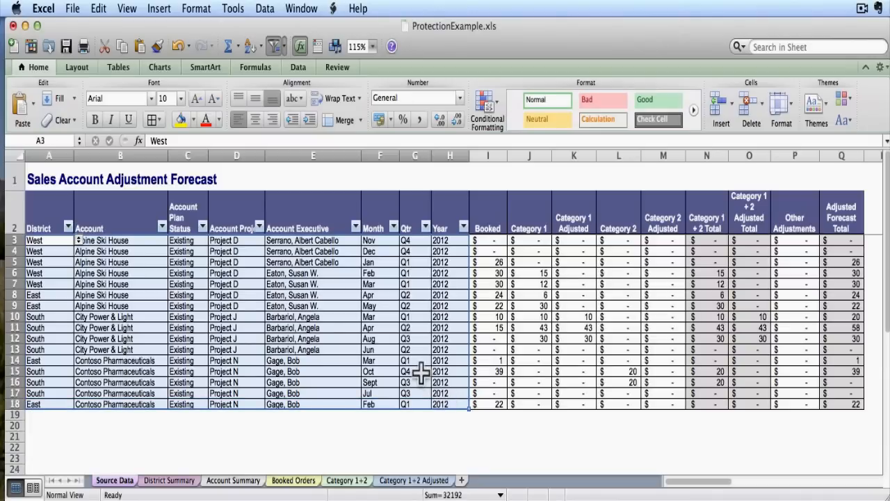
mouse_move(312, 294)
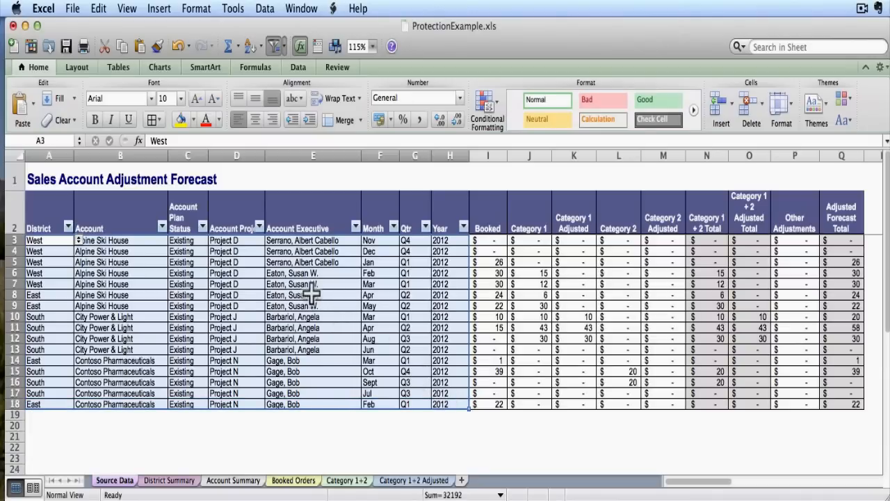
click(312, 295)
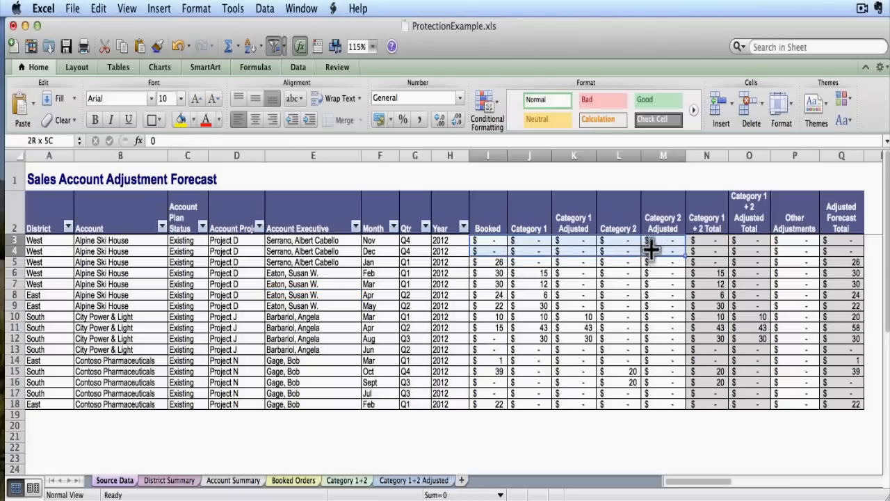
drag(653, 249, 659, 404)
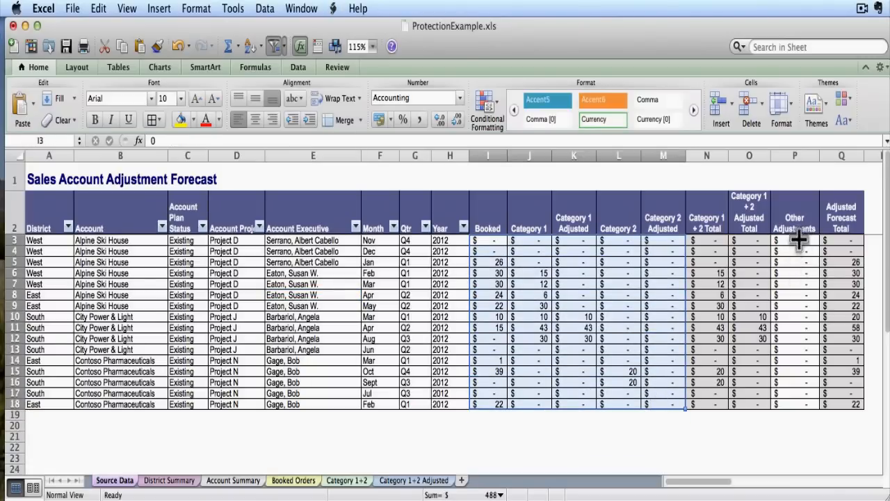
click(795, 240)
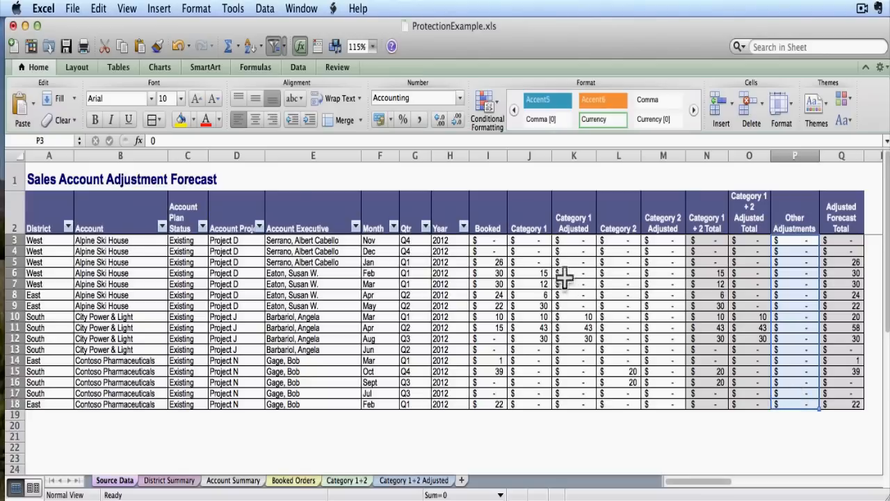
click(529, 272)
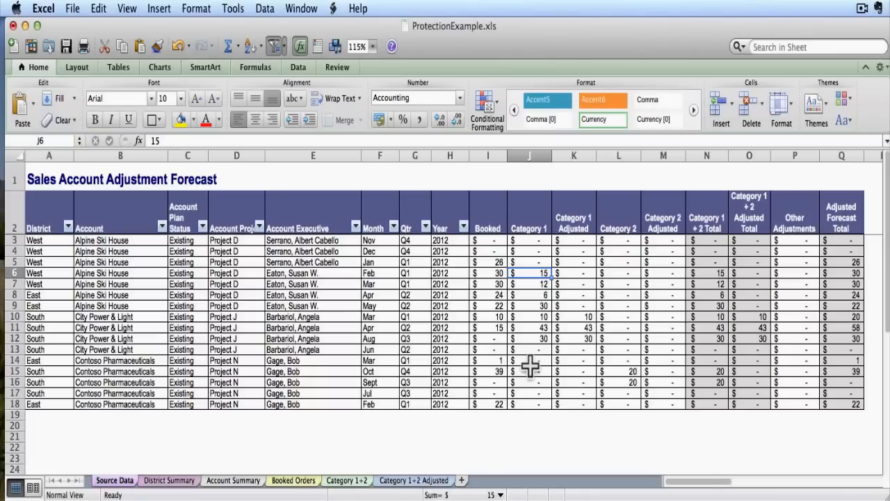
mouse_move(479, 303)
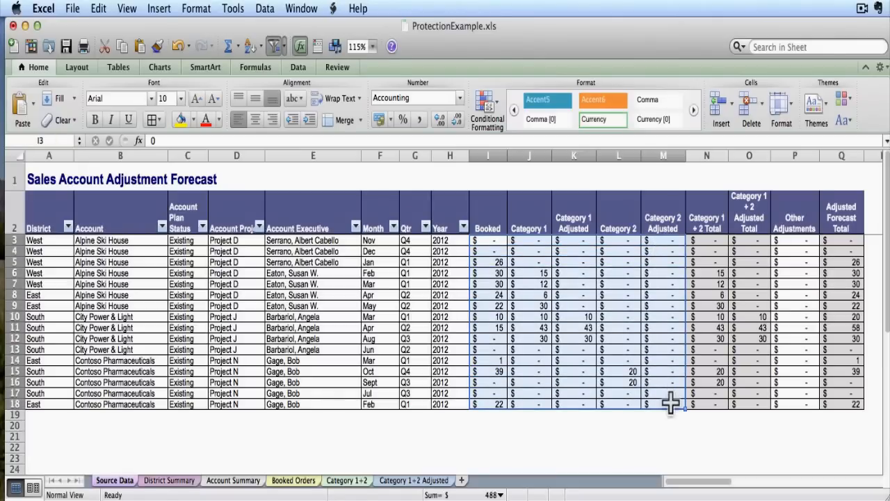
mouse_move(795, 240)
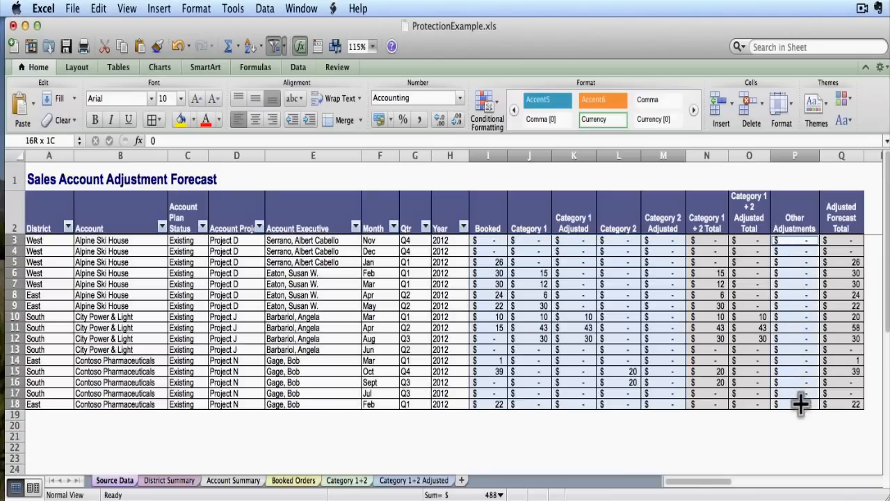
- Add the Other Adjustments values P3:P18 to the input-value selection
click(795, 240)
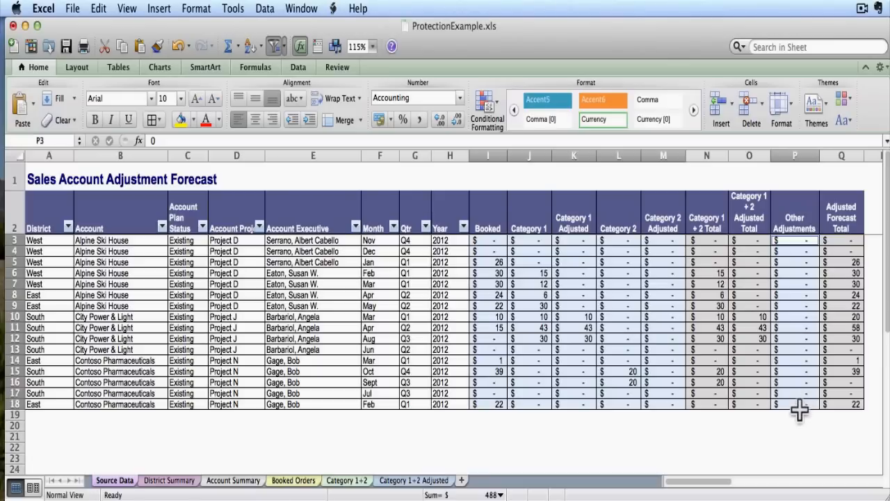
mouse_move(802, 374)
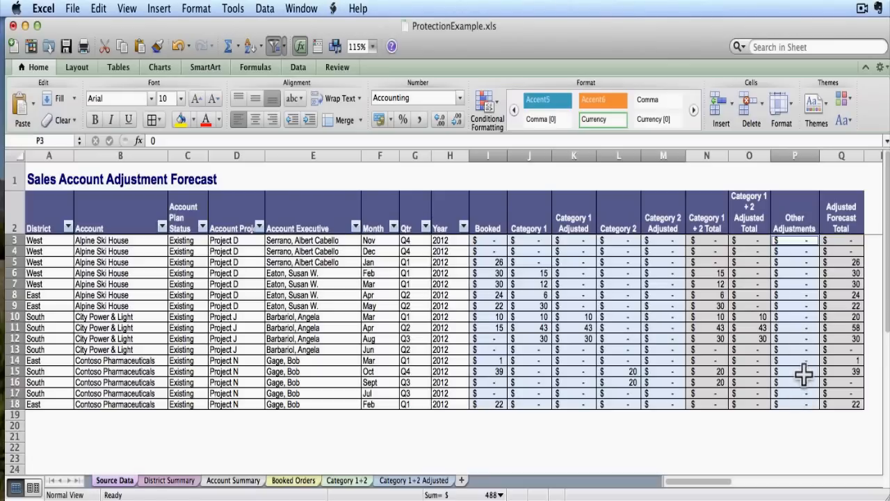
mouse_move(587, 294)
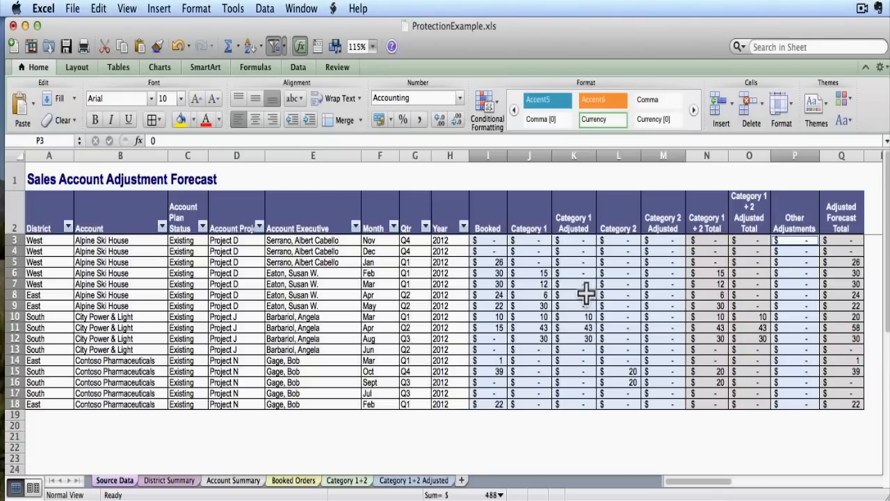
mouse_move(312, 10)
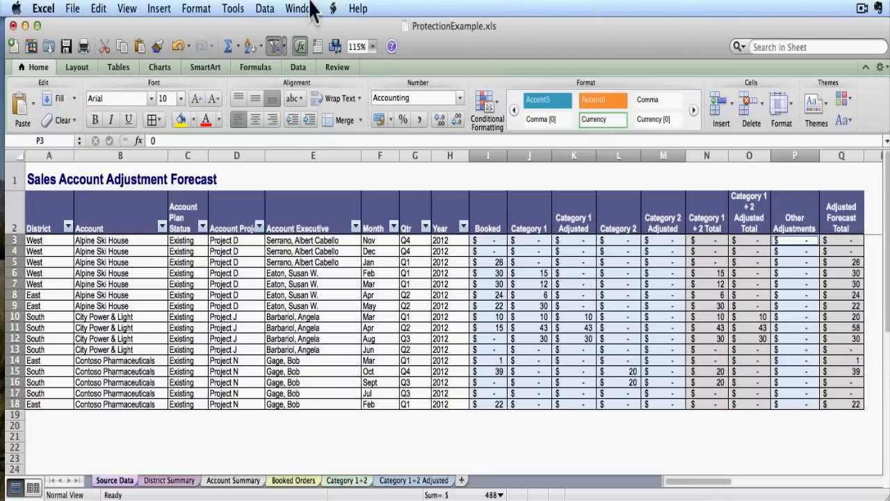
click(197, 7)
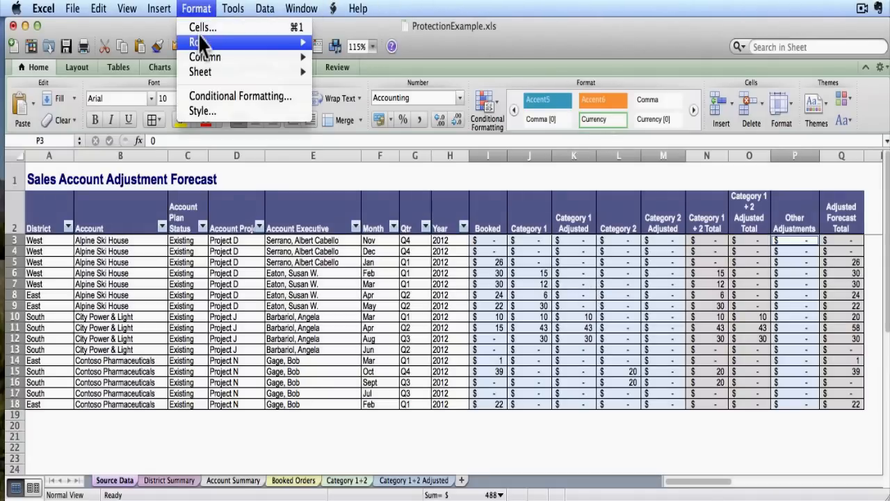
click(202, 26)
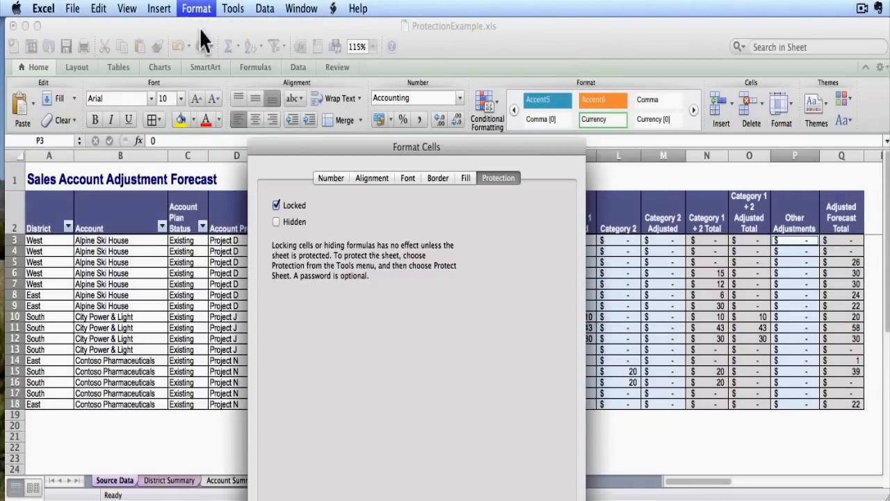
mouse_move(497, 188)
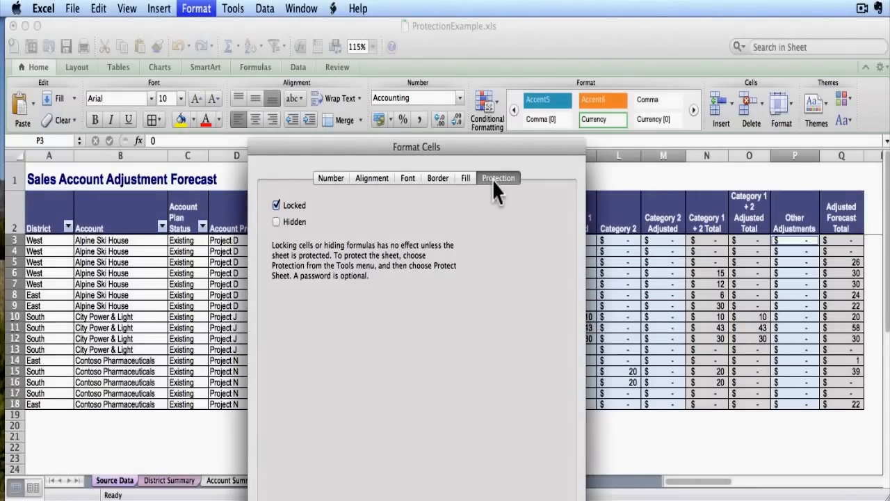
mouse_move(292, 221)
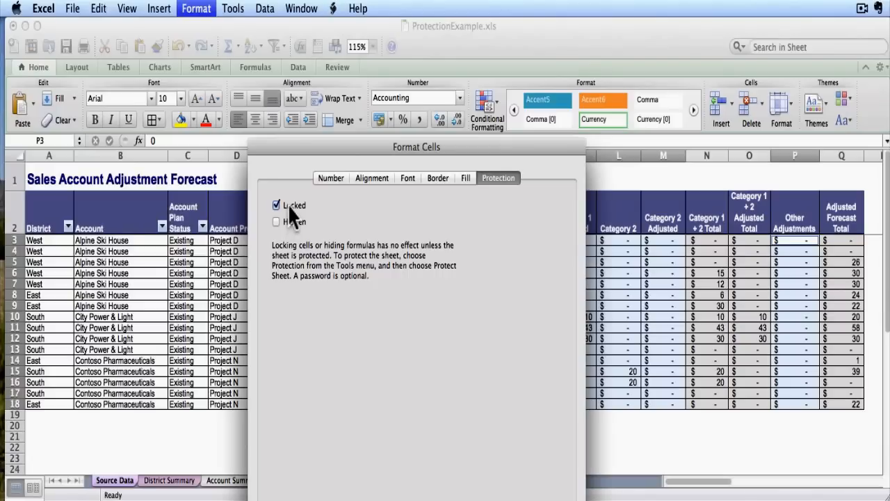
click(276, 205)
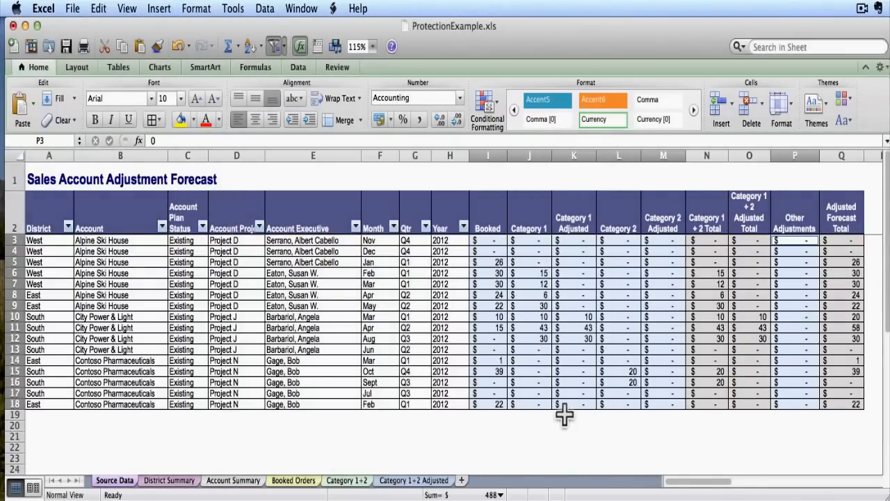
mouse_move(528, 253)
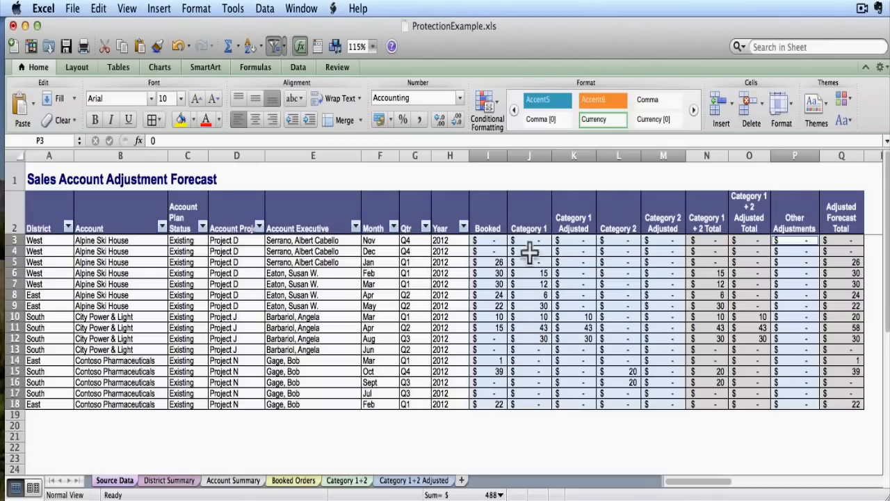
mouse_move(603, 297)
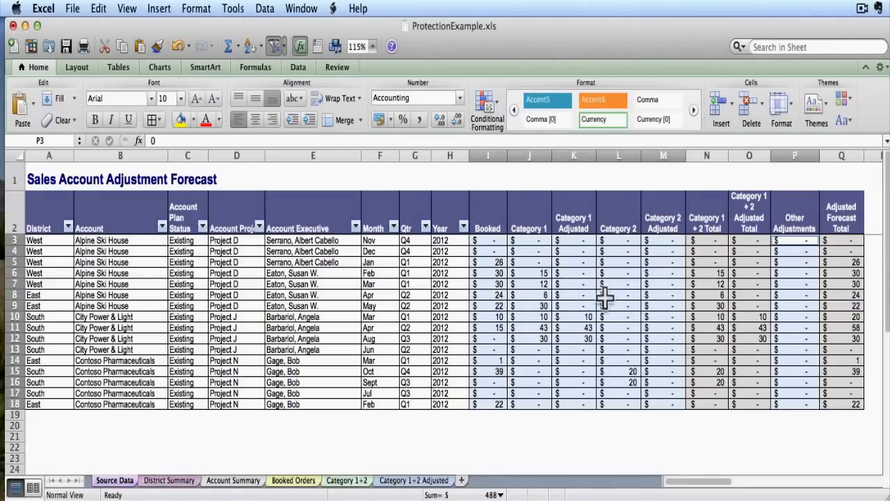
click(618, 294)
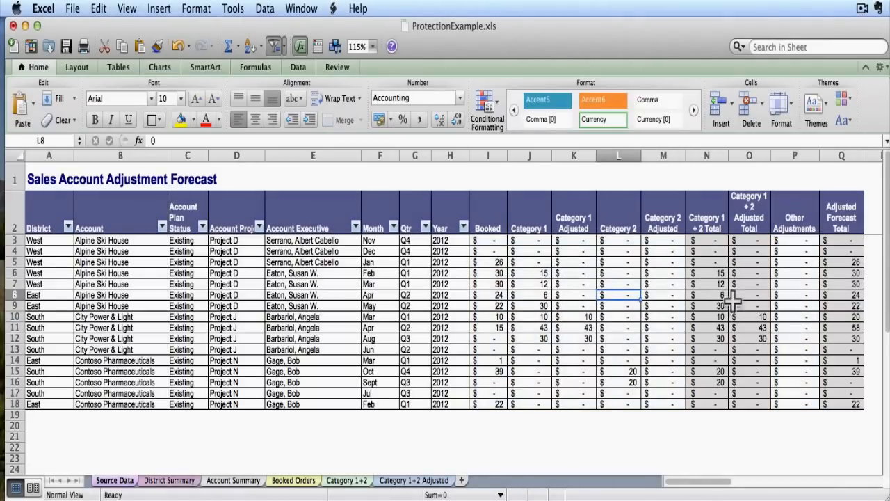
text(sdfjsdfl)
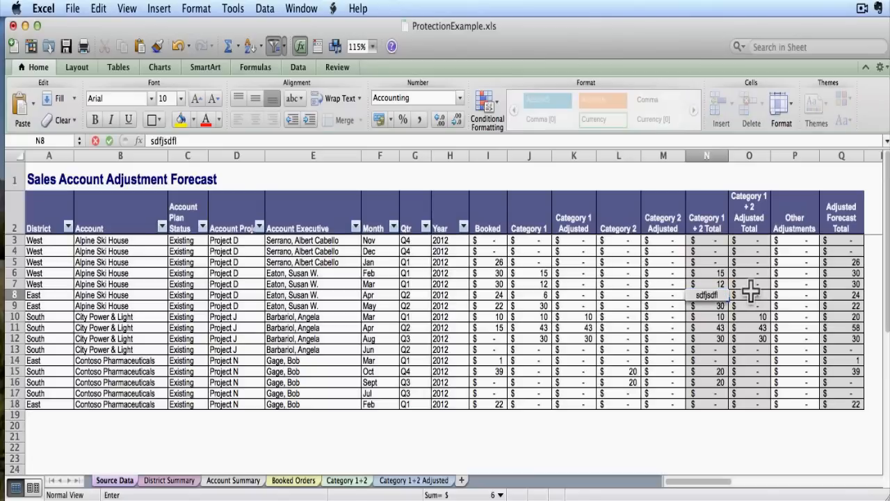
key(Return)
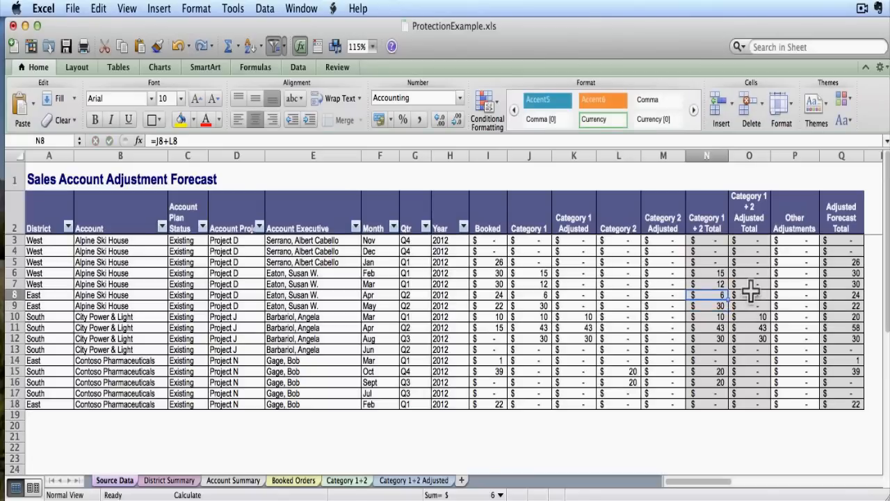
mouse_move(635, 314)
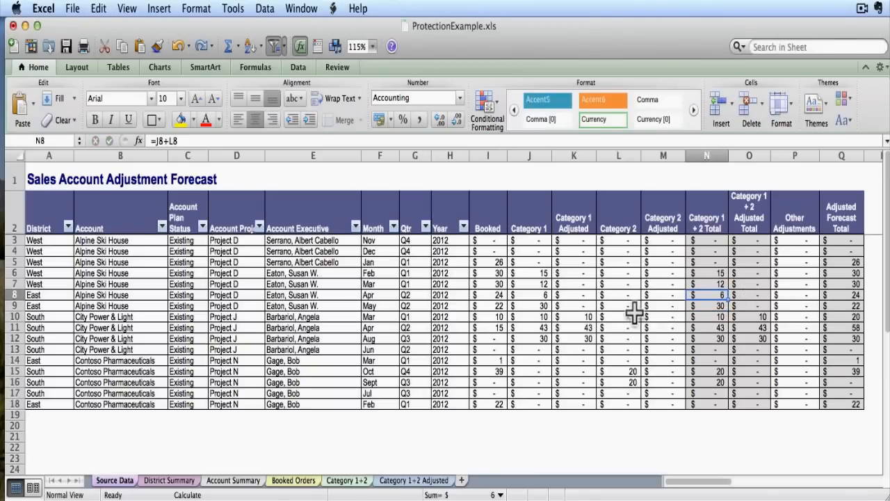
mouse_move(233, 7)
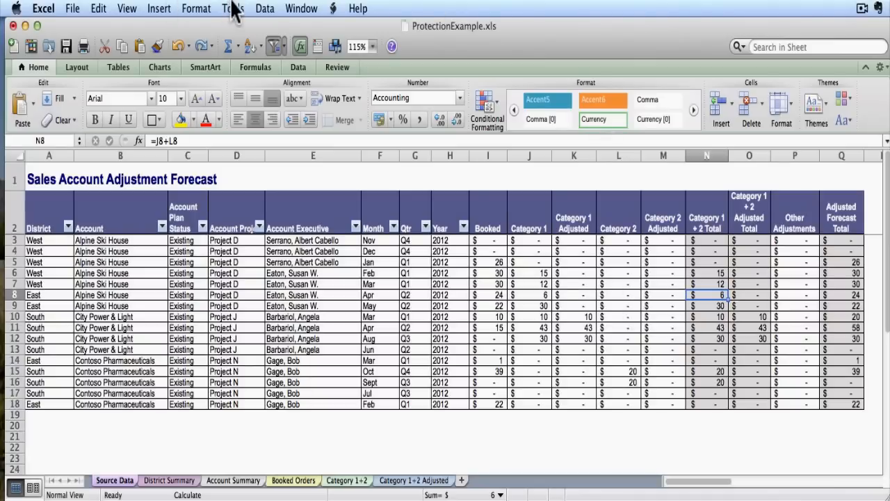
click(233, 7)
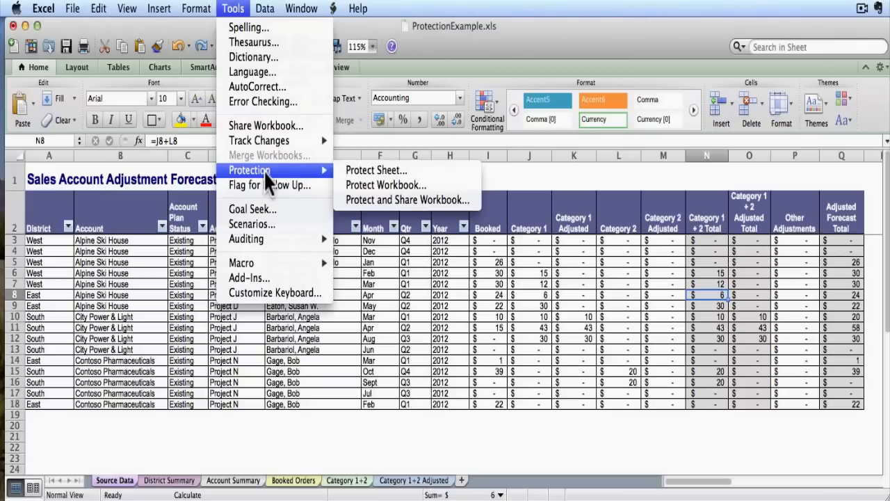
mouse_move(376, 169)
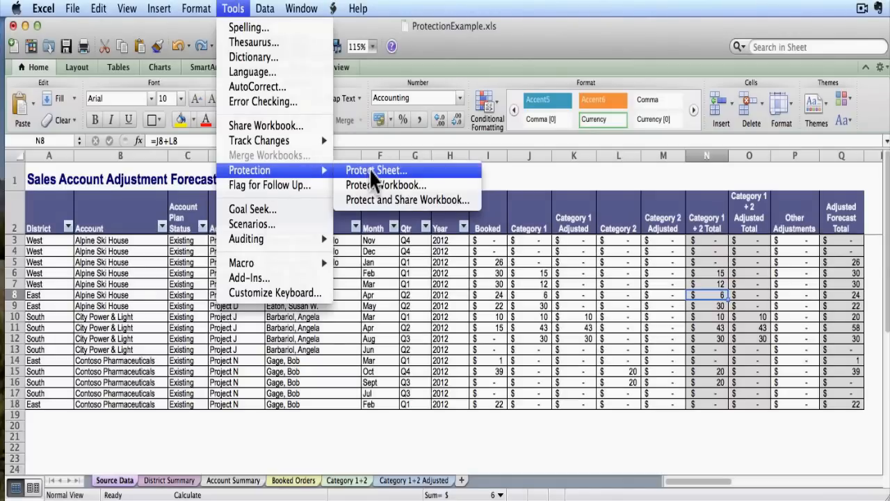
- Choose Protect Sheet from the Protection menu for the Source Data sheet
click(376, 170)
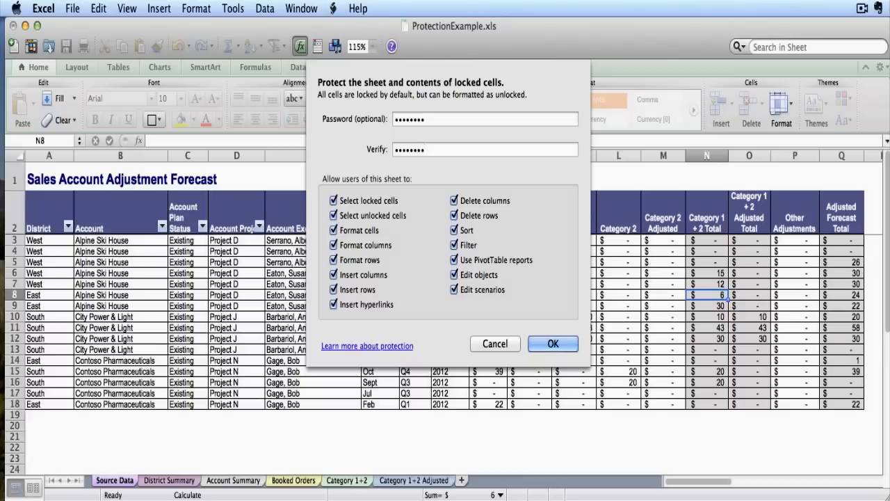
mouse_move(356, 195)
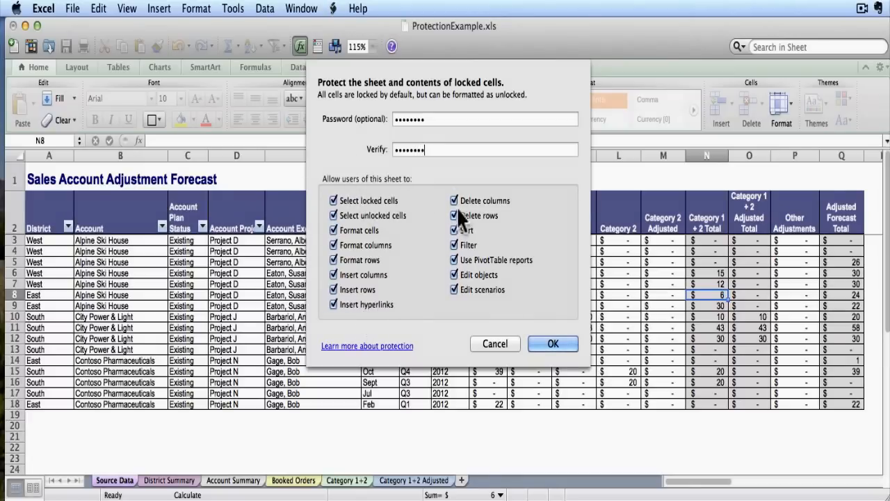
mouse_move(576, 240)
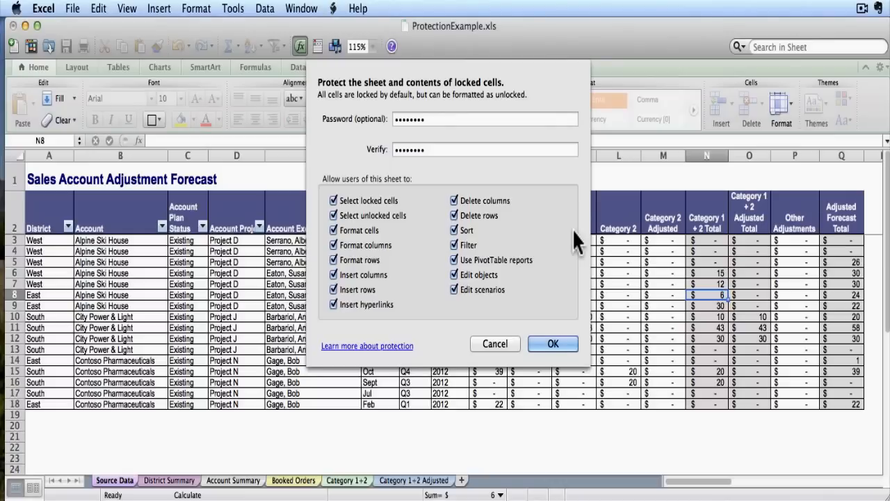
- Uncheck Select locked cells, Insert columns, Insert rows, Delete columns and Delete rows
click(485, 148)
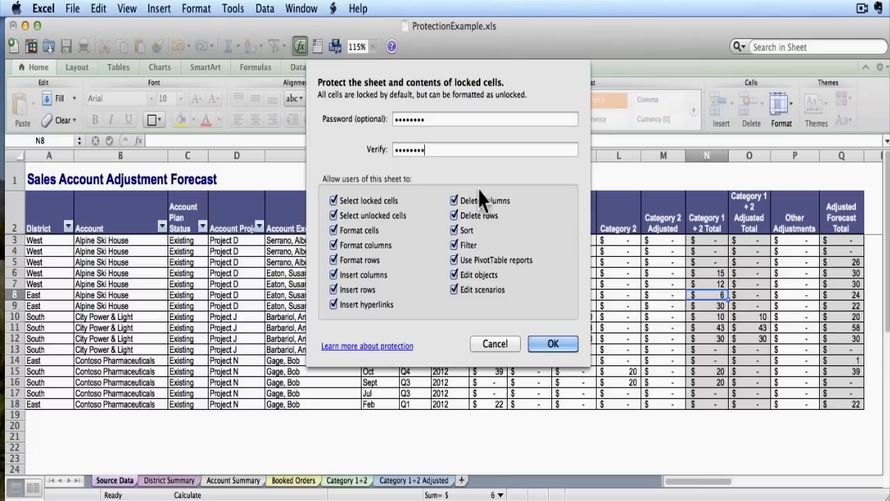
click(455, 215)
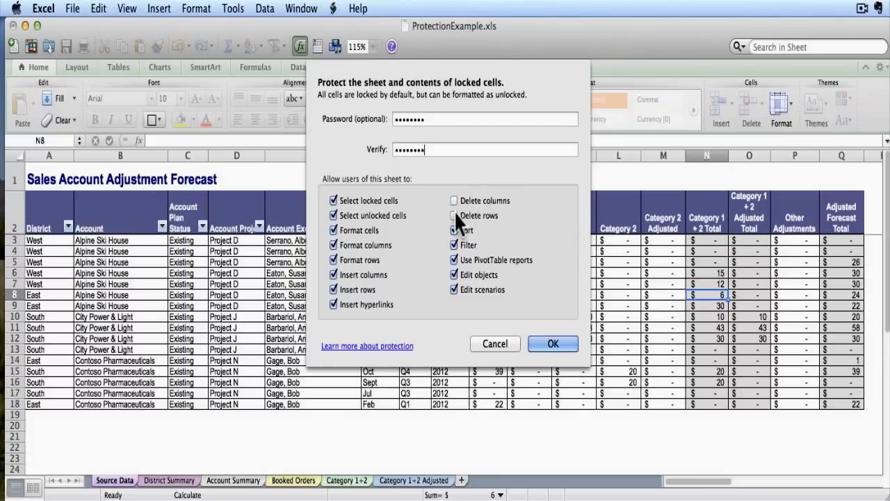
click(333, 274)
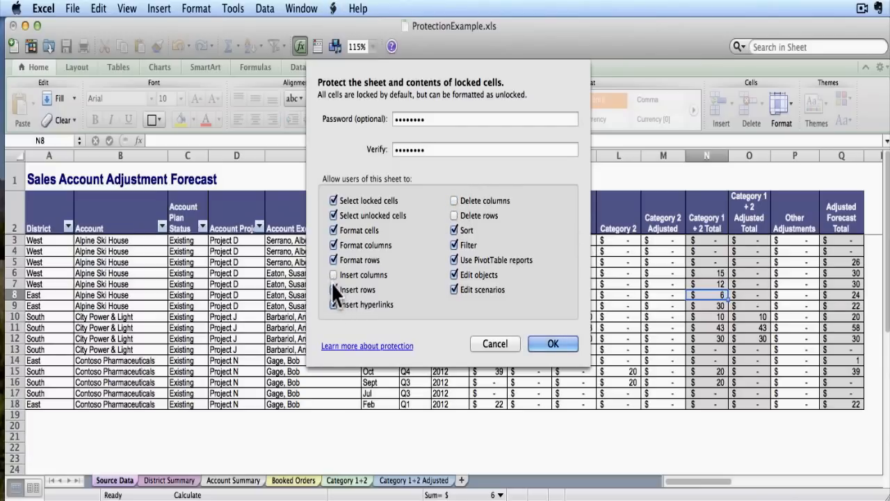
click(334, 304)
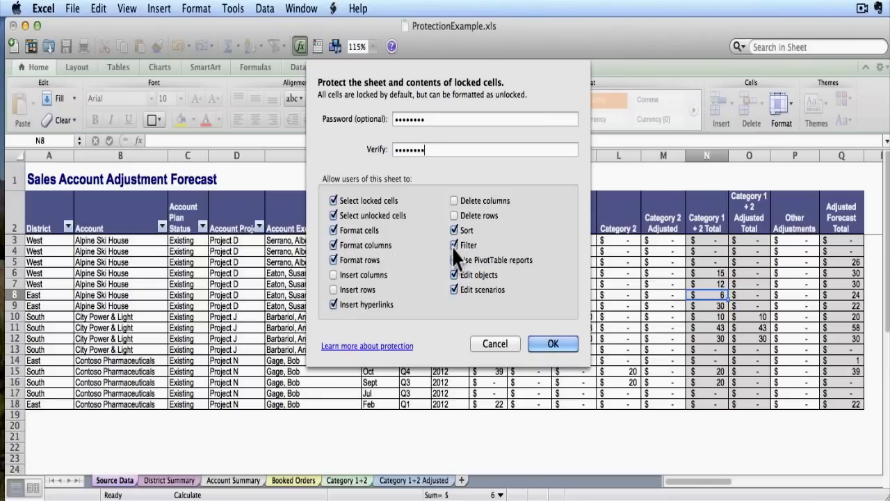
click(455, 260)
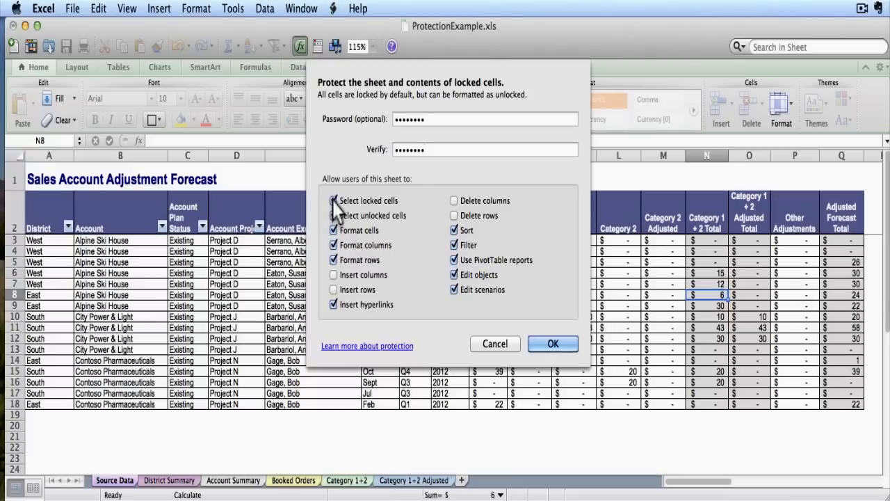
click(334, 200)
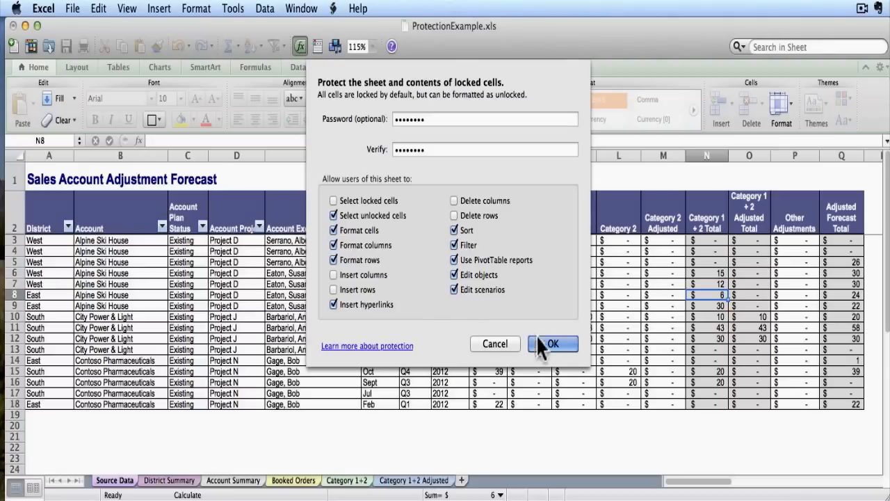
- Apply the protection, then enter adjustments of 15 in K6 and 12 in P5
click(553, 343)
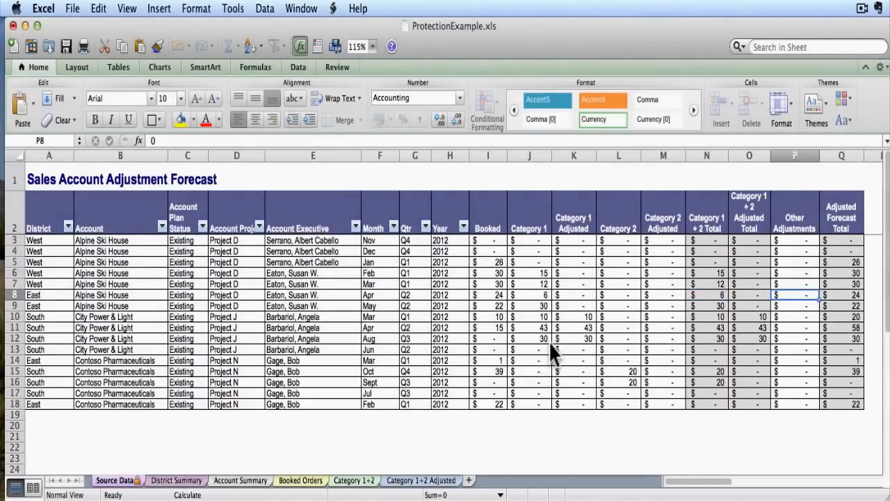
mouse_move(124, 487)
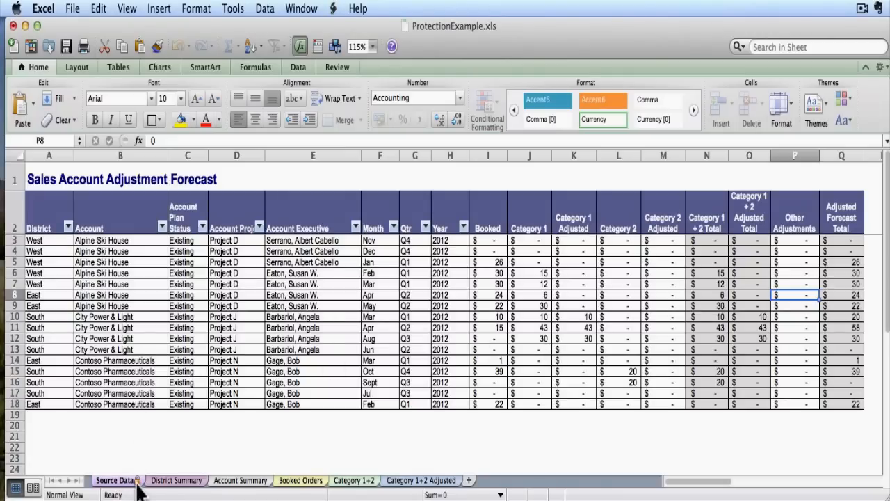
mouse_move(442, 331)
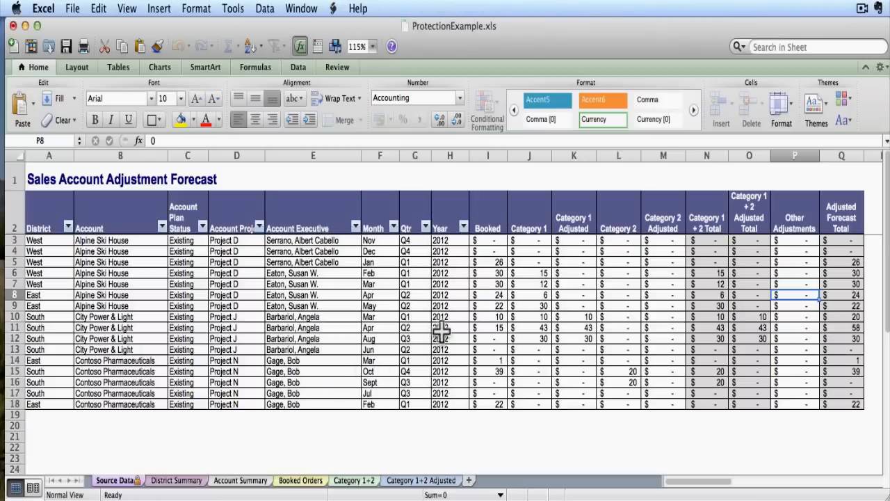
mouse_move(578, 271)
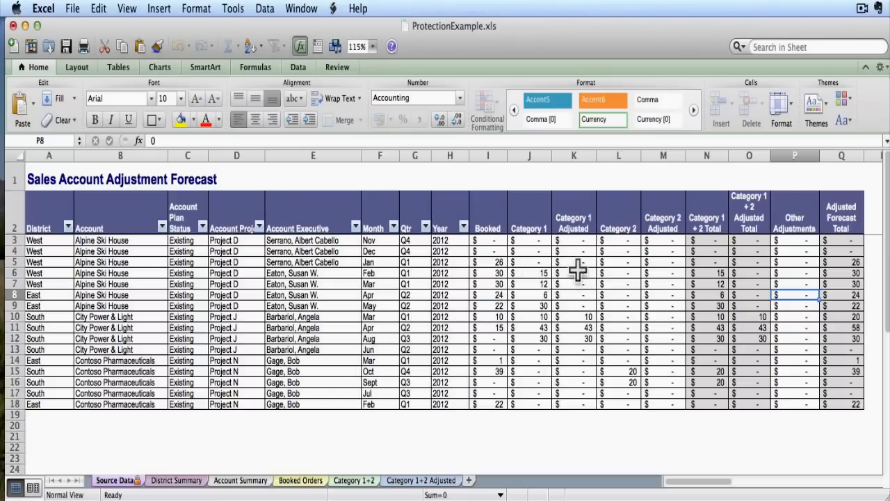
click(574, 273)
text(15)
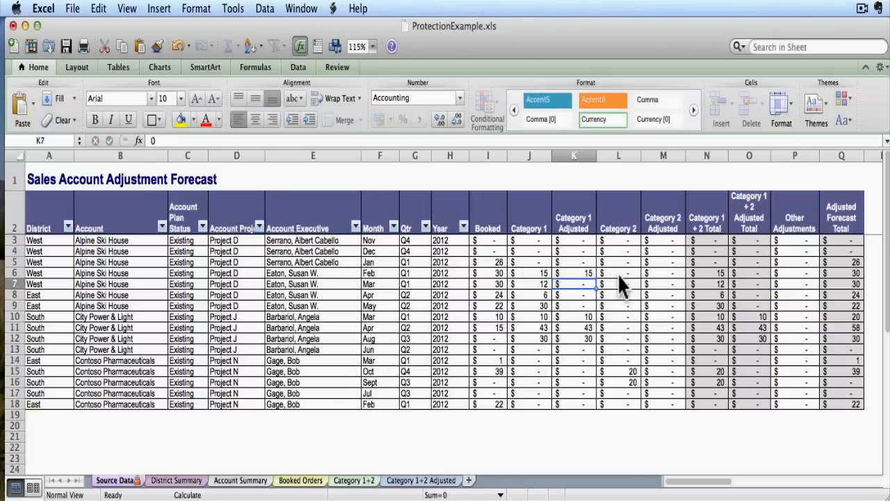
mouse_move(295, 306)
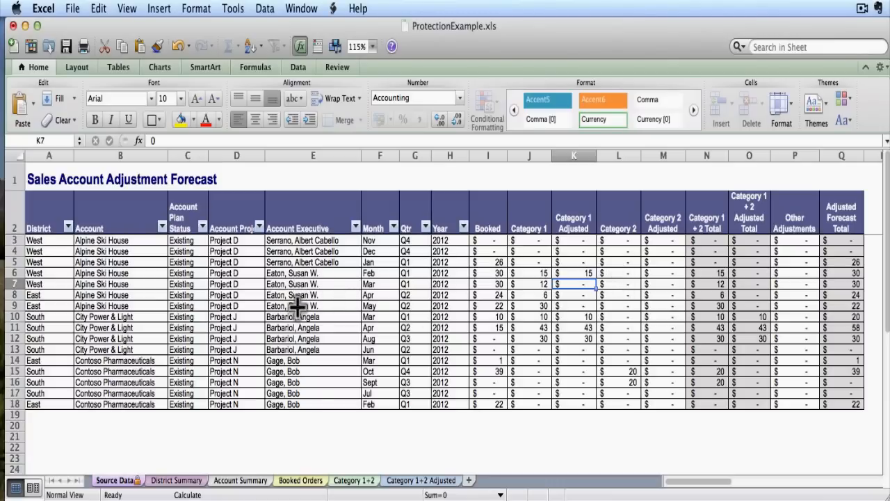
mouse_move(174, 341)
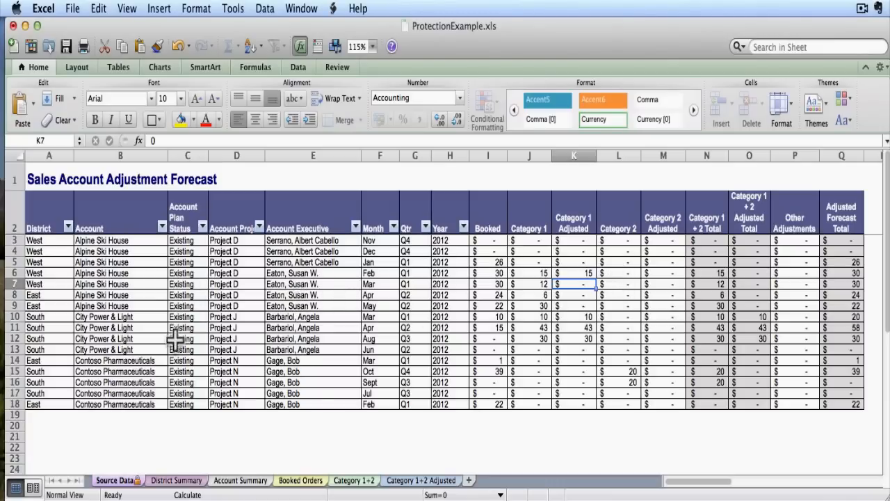
mouse_move(279, 316)
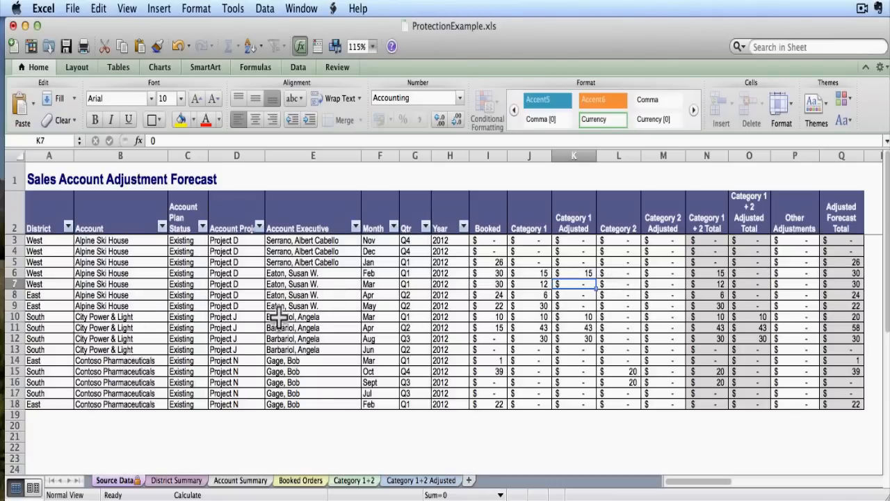
mouse_move(424, 289)
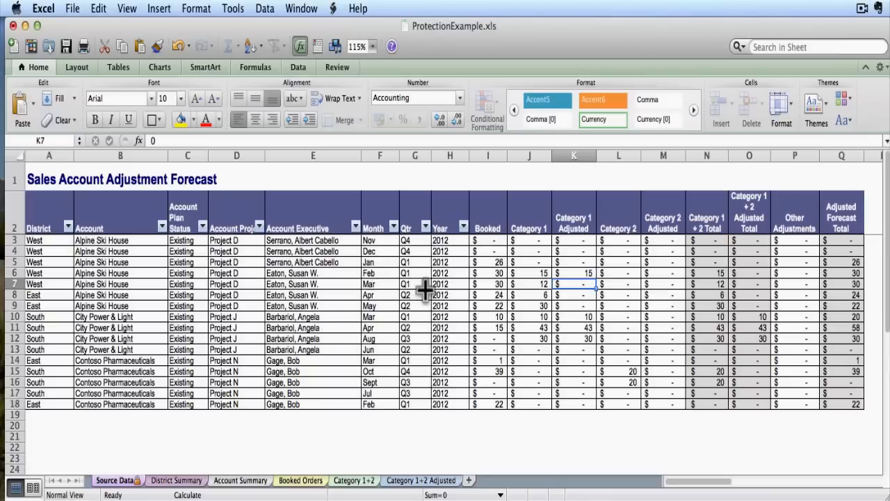
click(488, 284)
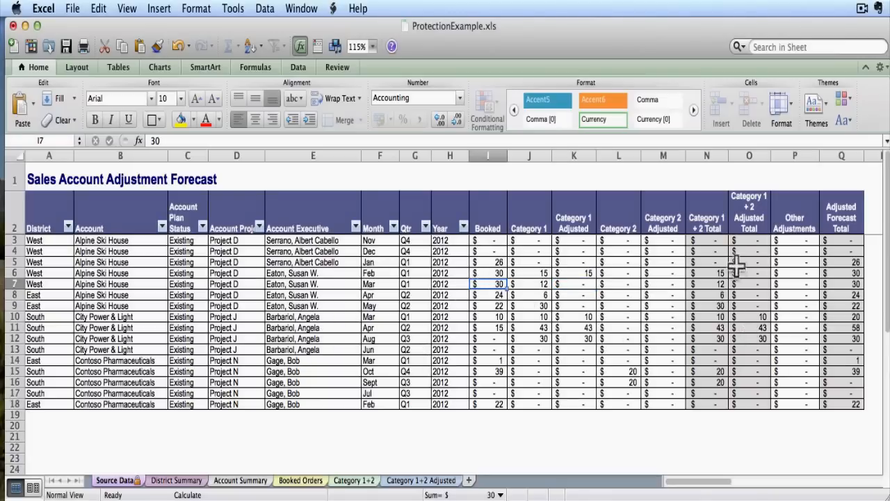
click(795, 262)
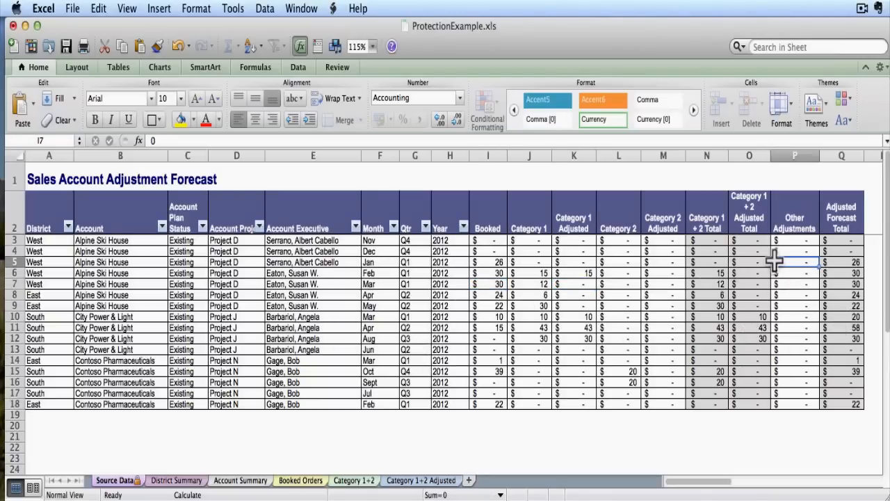
click(774, 263)
text(12)
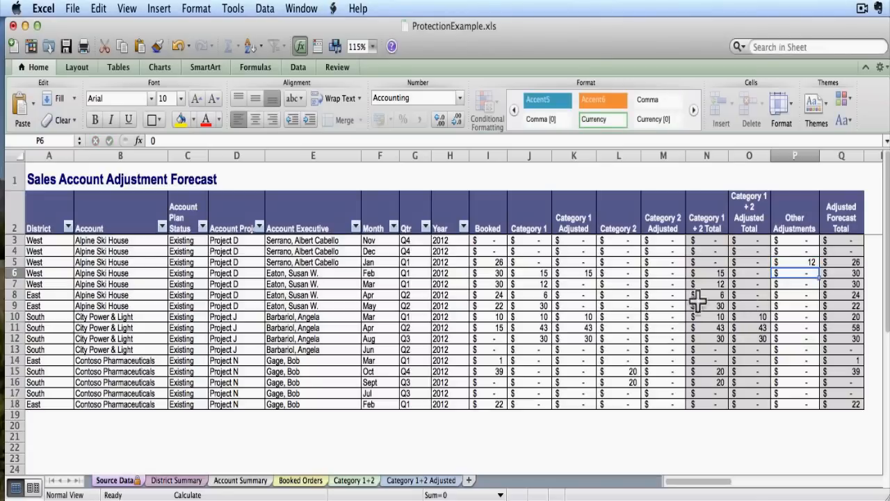
- Test selecting the Category 1 Adjusted and Category 2 cells in rows 9–11
click(618, 306)
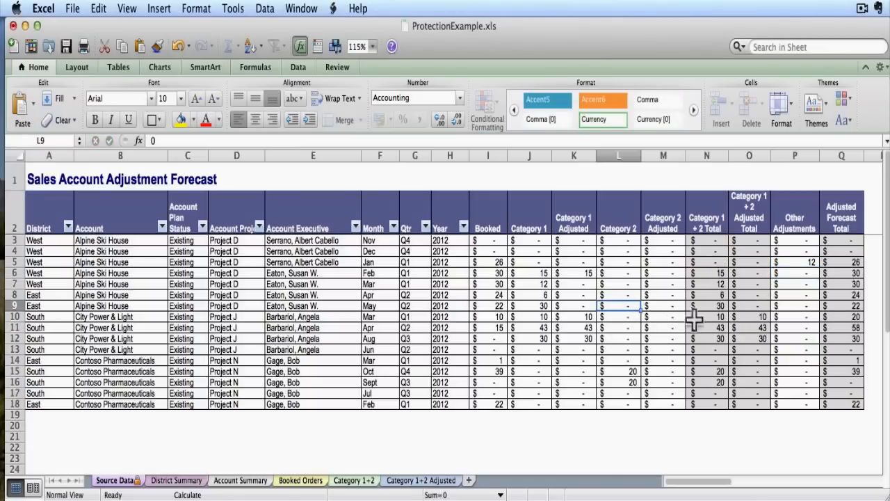
click(574, 327)
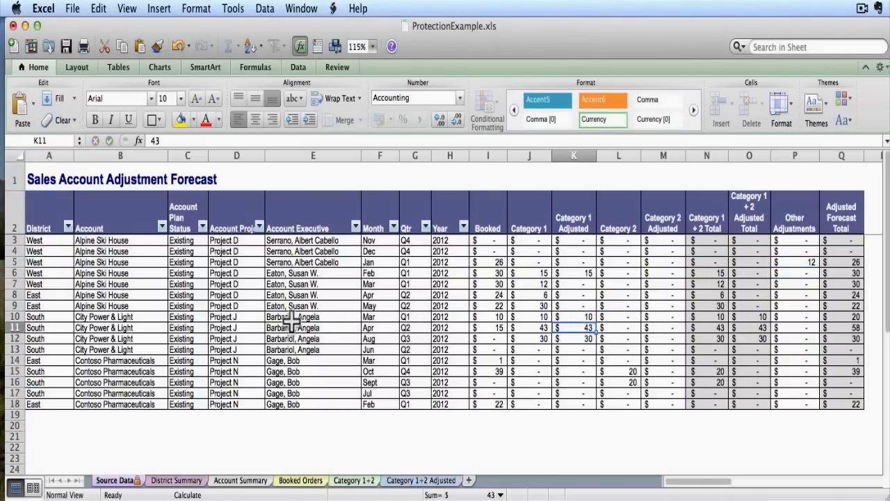
click(619, 317)
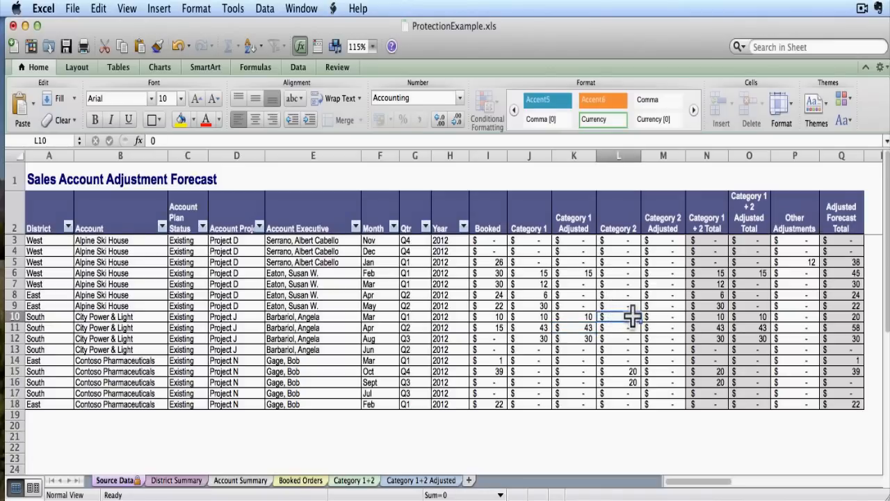
mouse_move(230, 10)
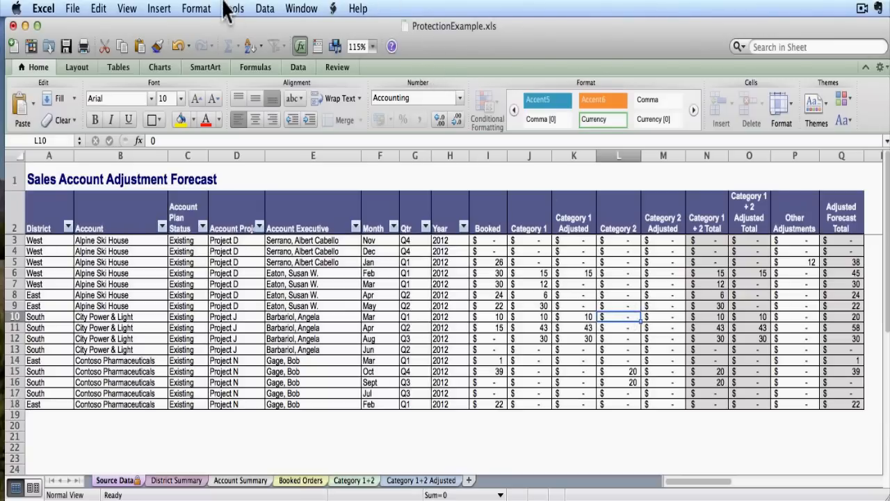
- Unprotect the Source Data sheet via Tools > Protection > Unprotect Sheet
click(231, 8)
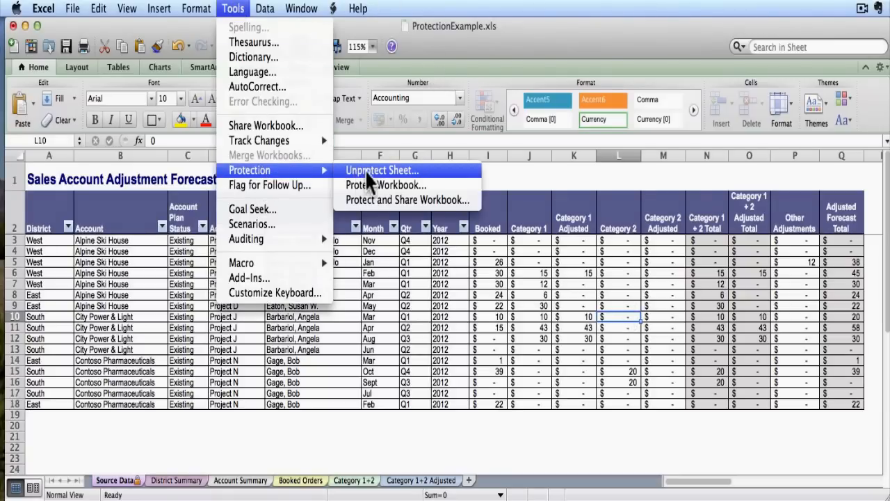
click(382, 169)
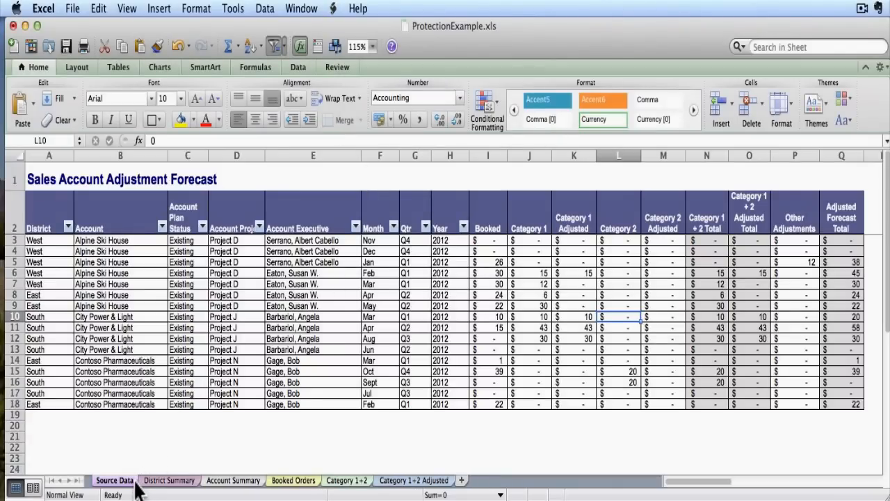
click(663, 306)
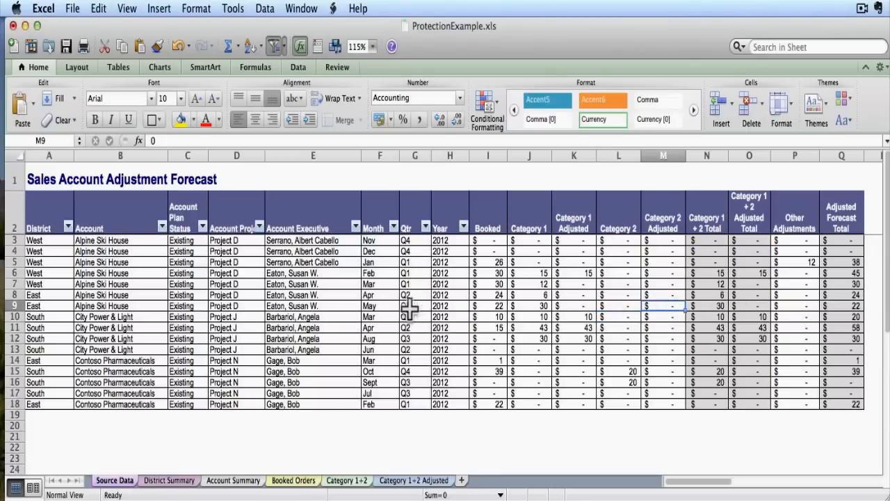
click(188, 328)
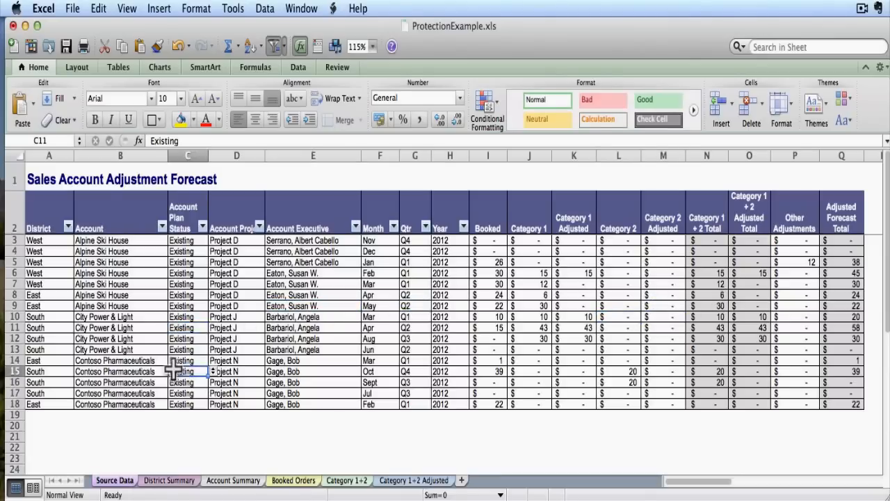
click(749, 284)
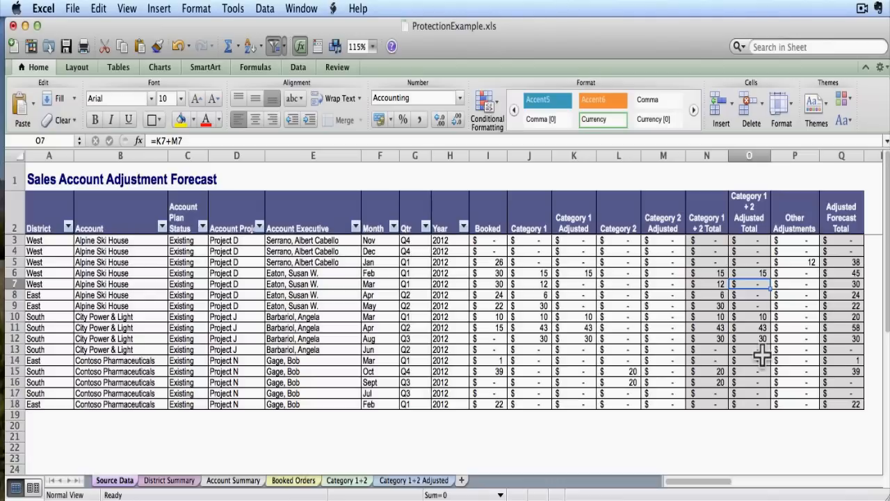
mouse_move(468, 276)
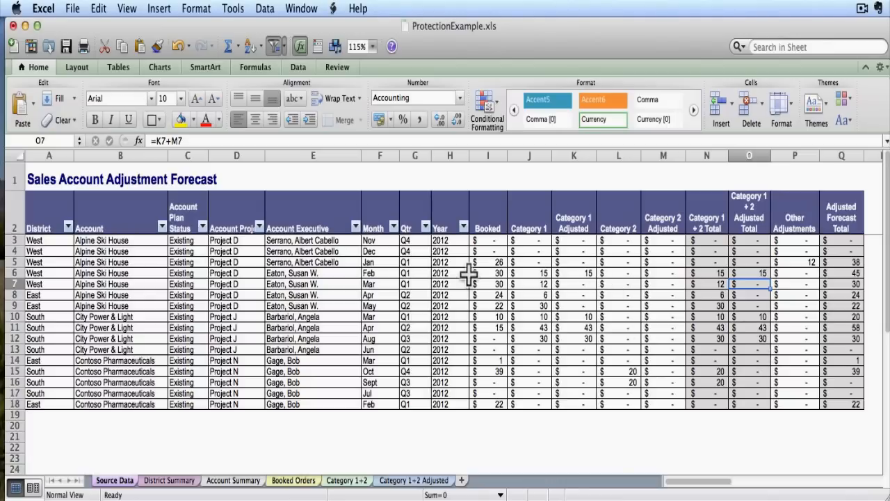
click(574, 295)
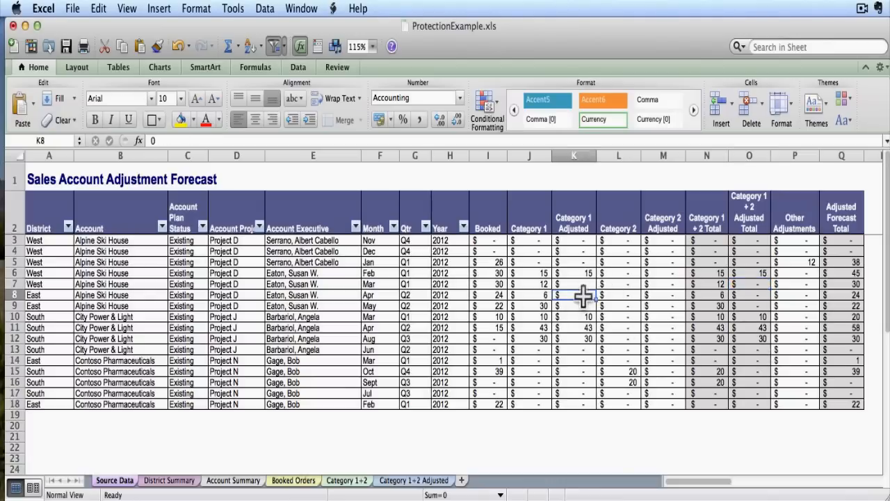